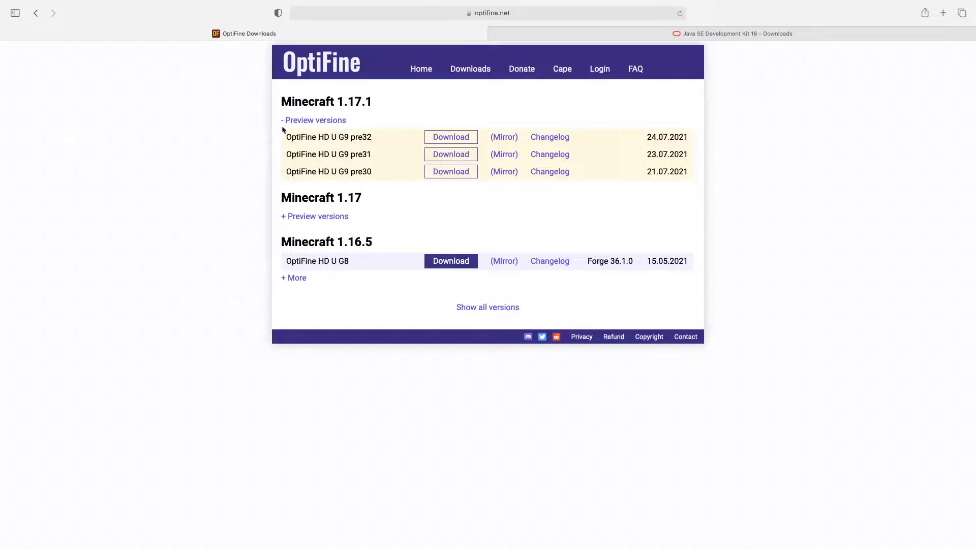
mouse_move(315, 137)
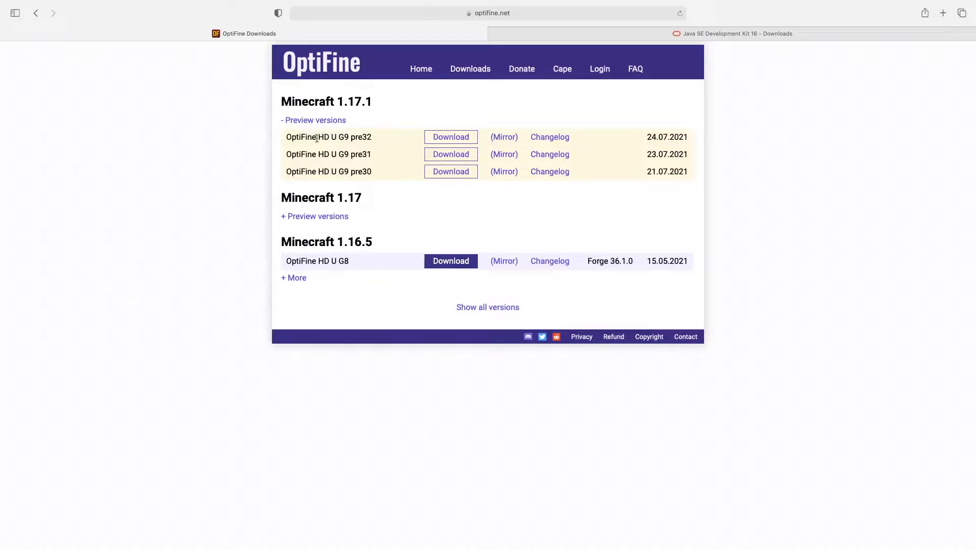
Download the OptiFine 1.17.1 HD U G9 pre32 preview jar through its mirror page
double_click(326, 102)
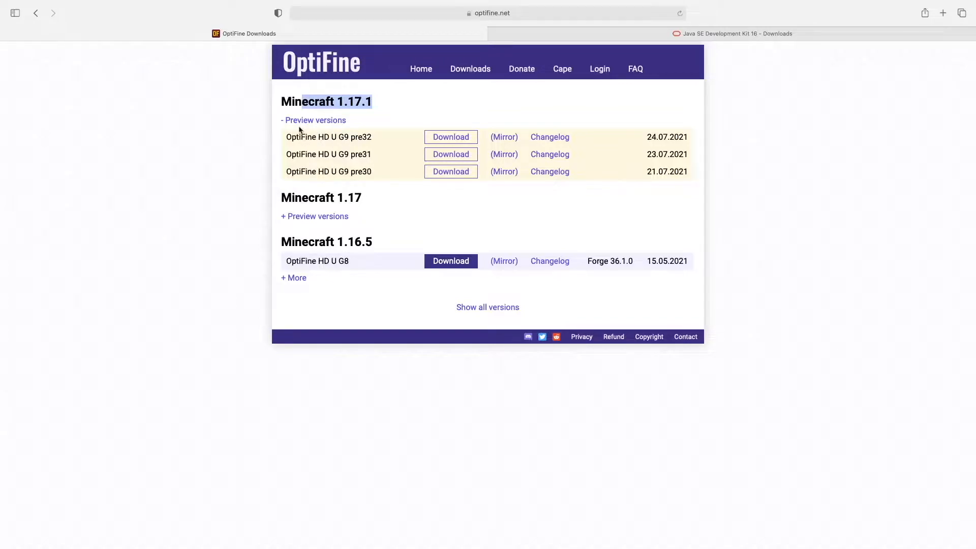
mouse_move(316, 131)
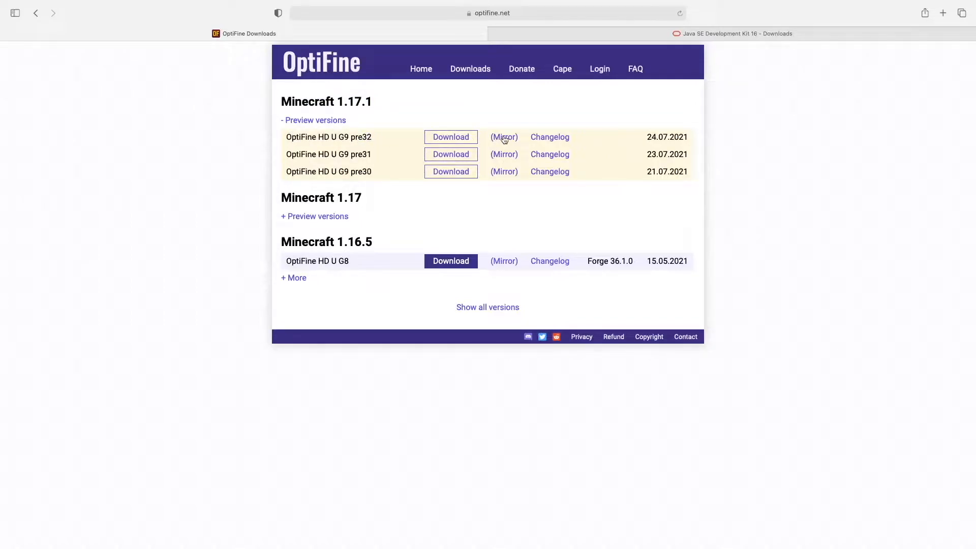
left_click(451, 137)
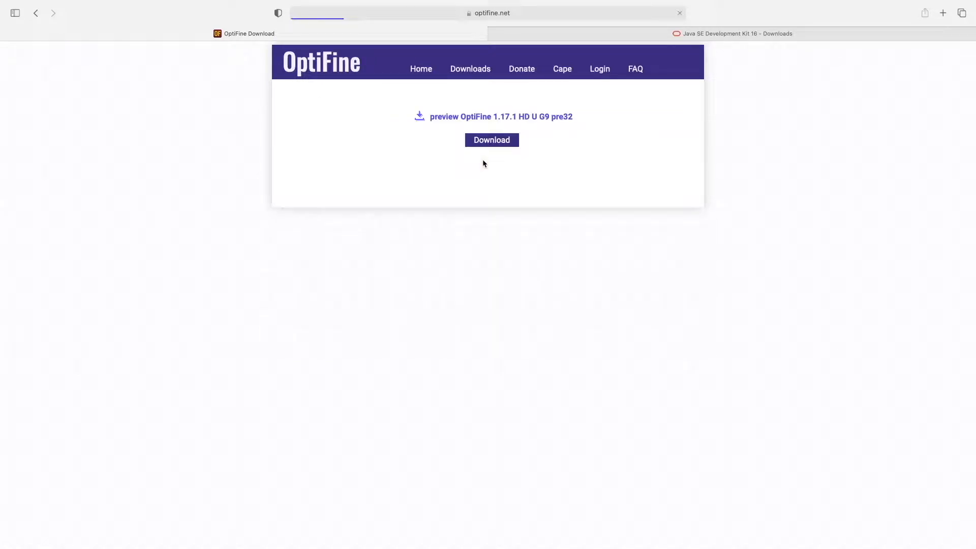
left_click(491, 140)
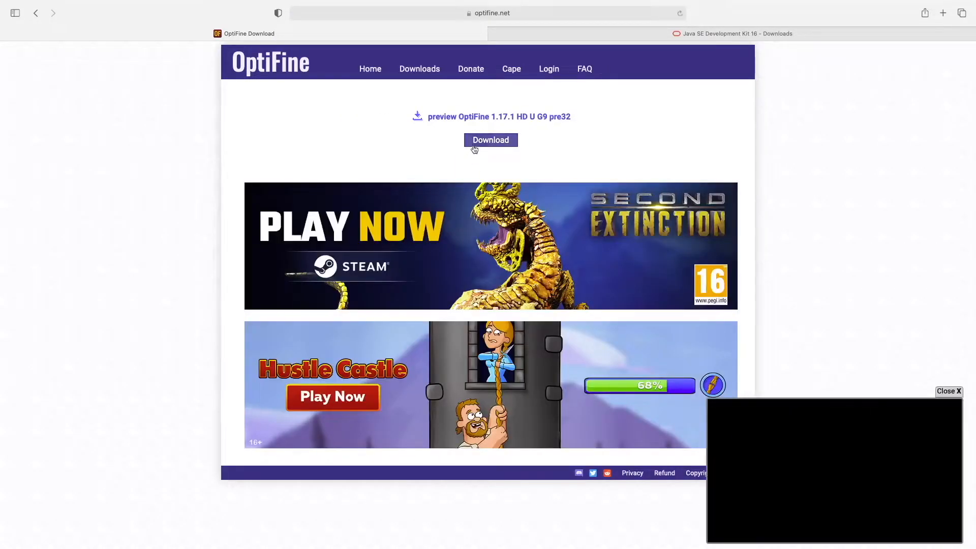
left_click(490, 140)
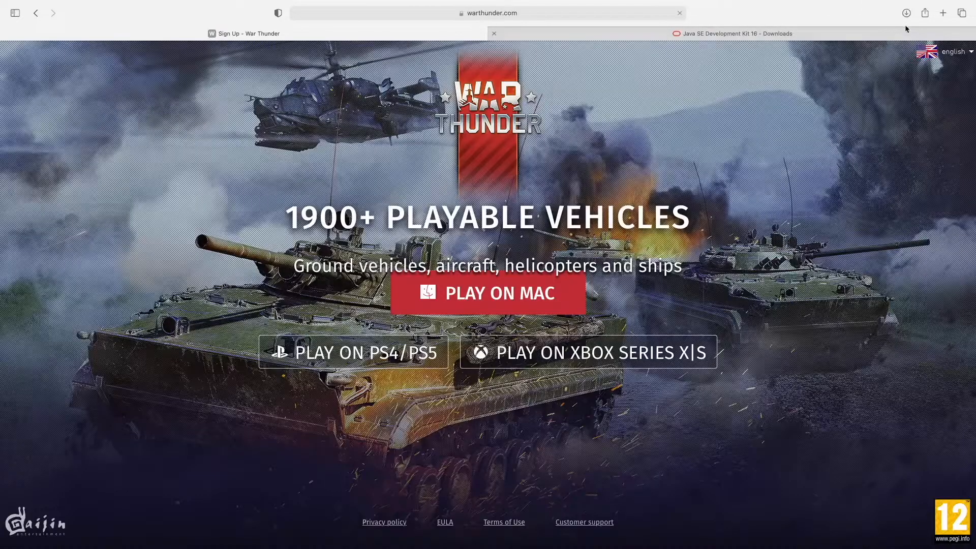
Show Downloads listing preview_OptiFine_1.17.1_HD_U_G9_pre32.jar at 6.3 MB
left_click(907, 12)
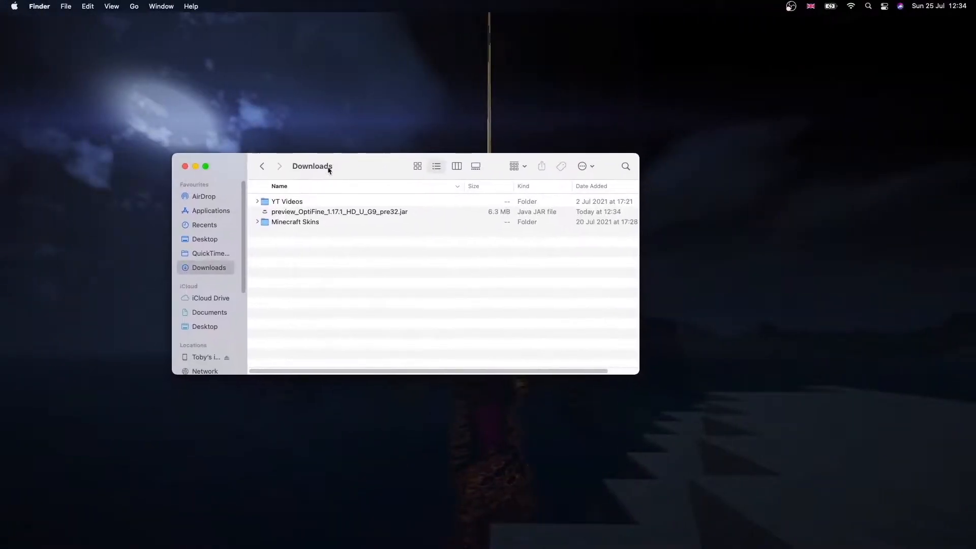
mouse_move(234, 512)
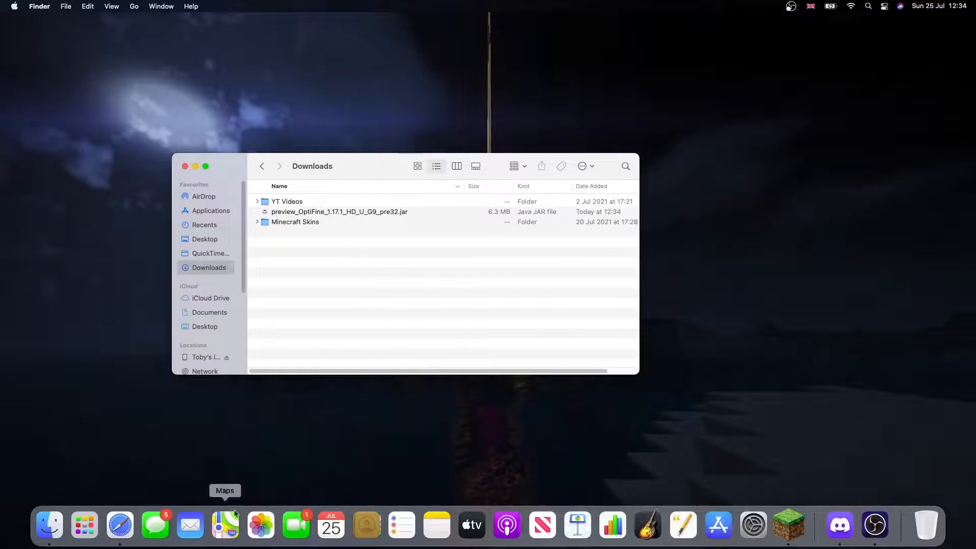
mouse_move(287, 267)
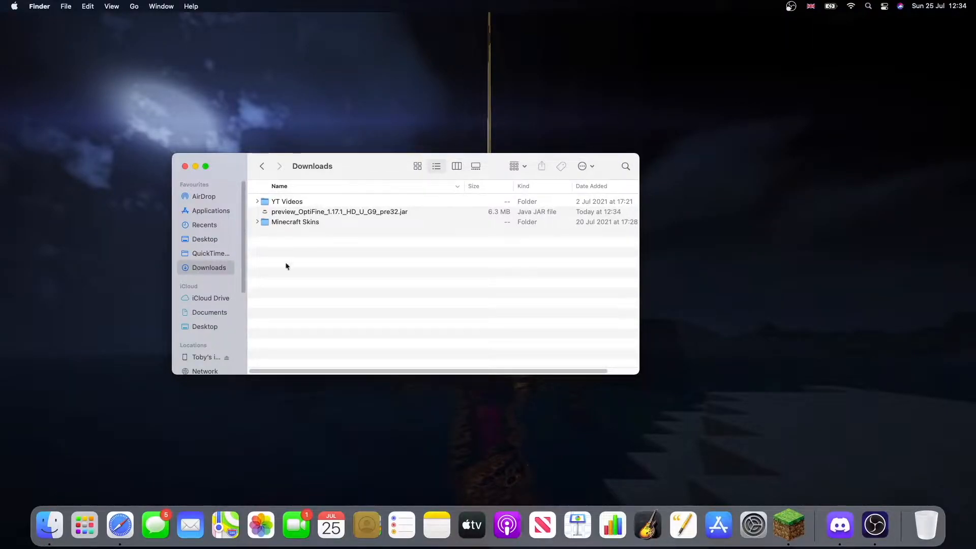
mouse_move(296, 212)
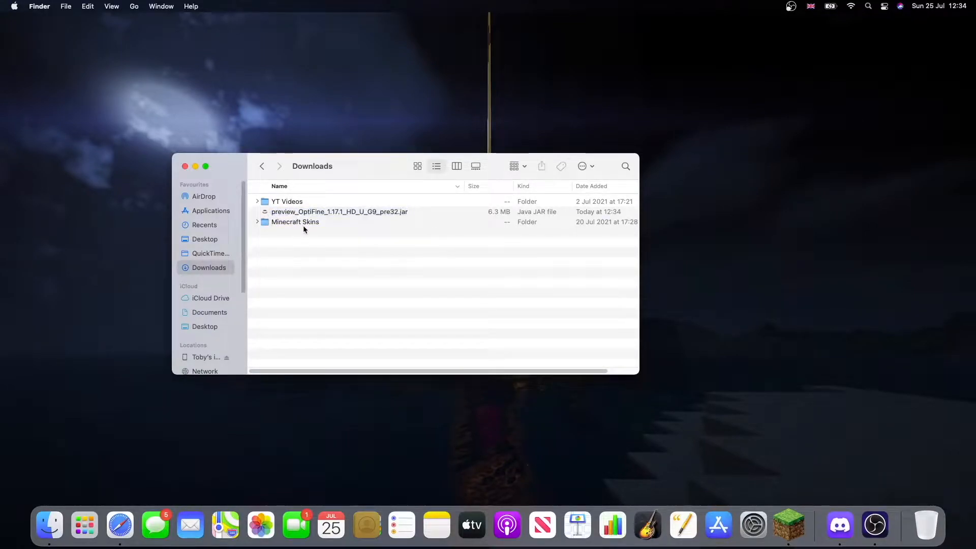
mouse_move(434, 215)
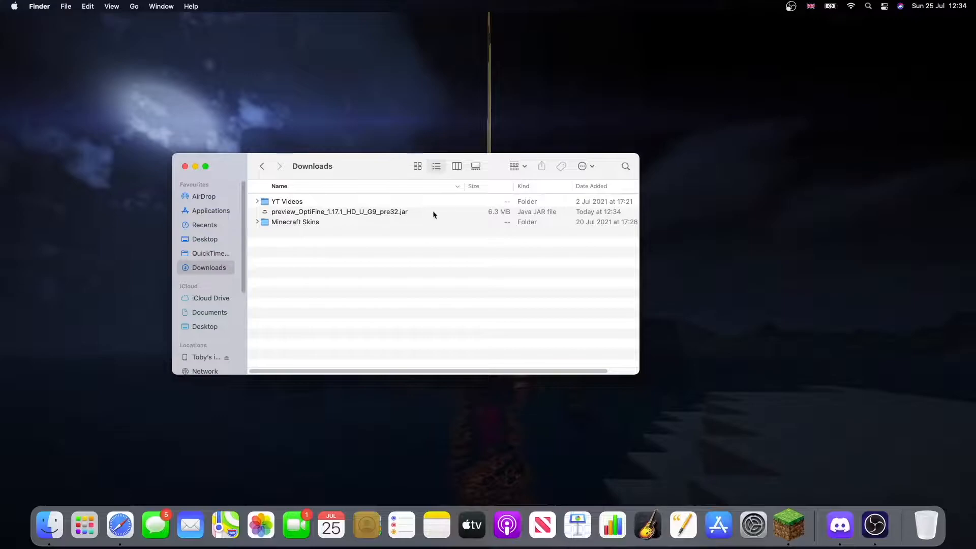
mouse_move(405, 226)
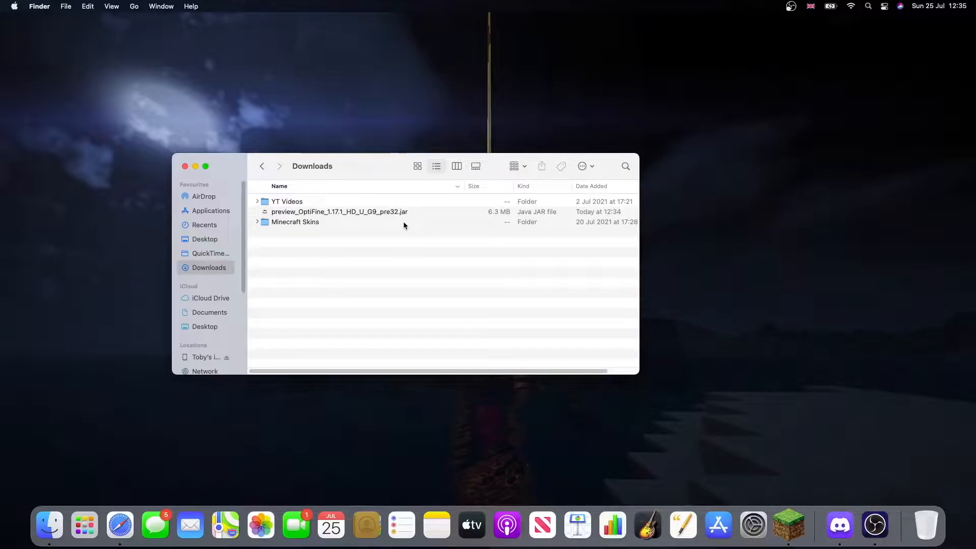
Accept Oracle's license and download jdk-16.0.2_osx-x64_bin.dmg (174.7 MB)
left_click(789, 526)
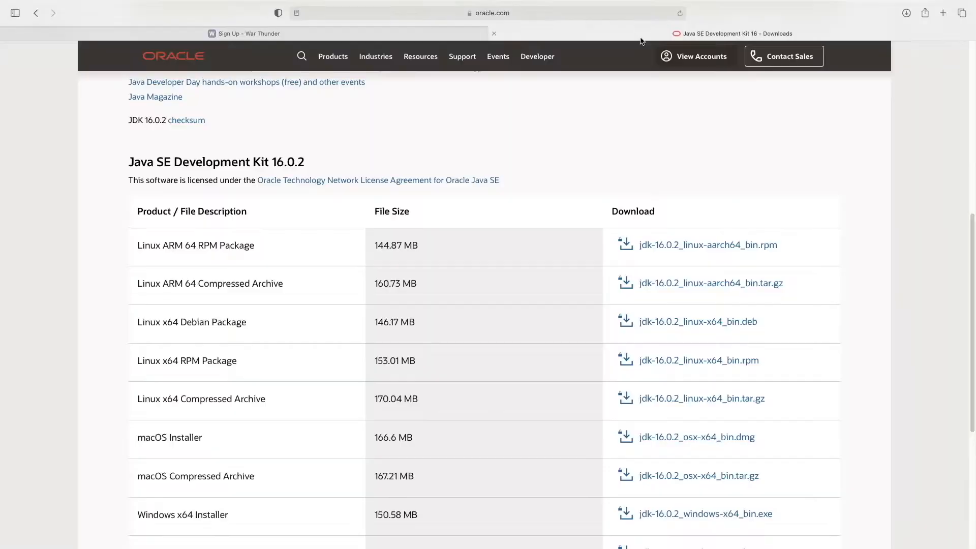
left_click(488, 14)
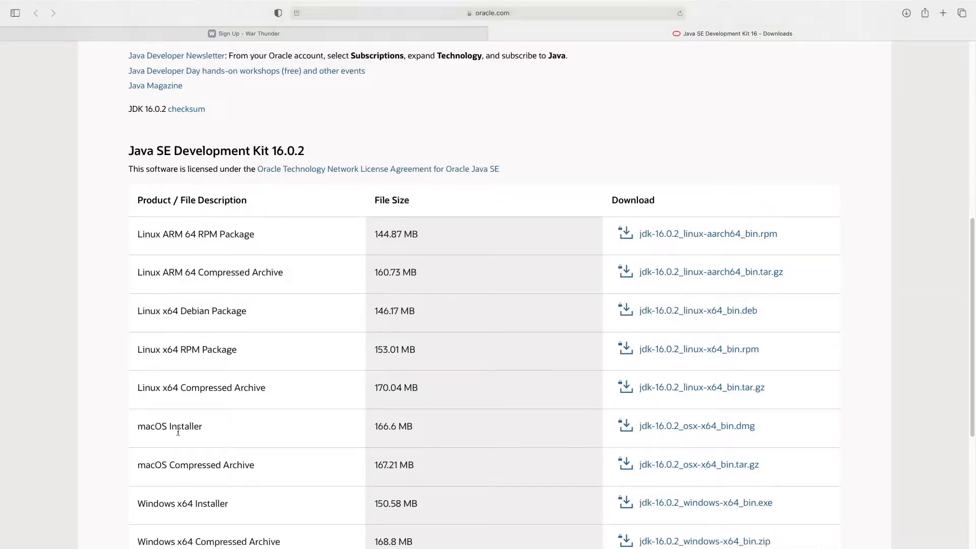
double_click(169, 426)
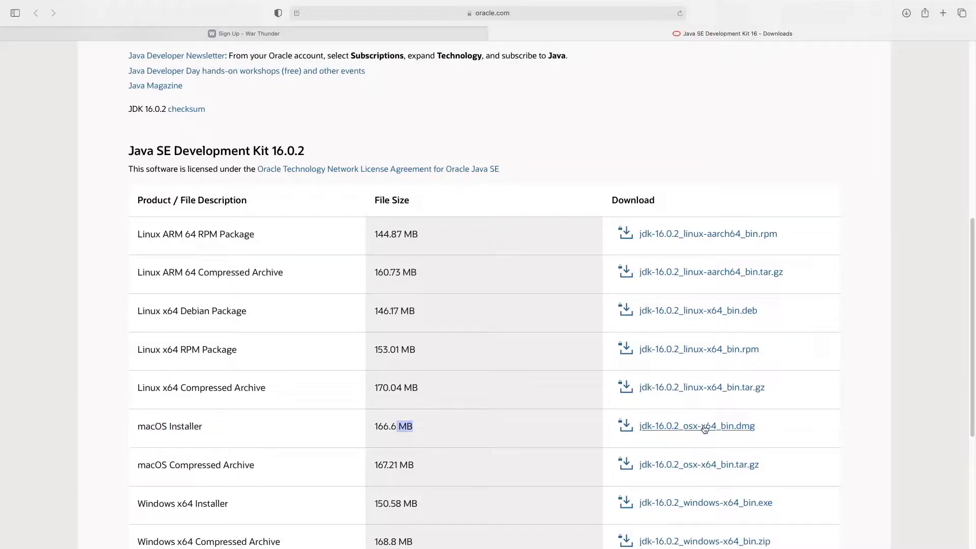
left_click(697, 425)
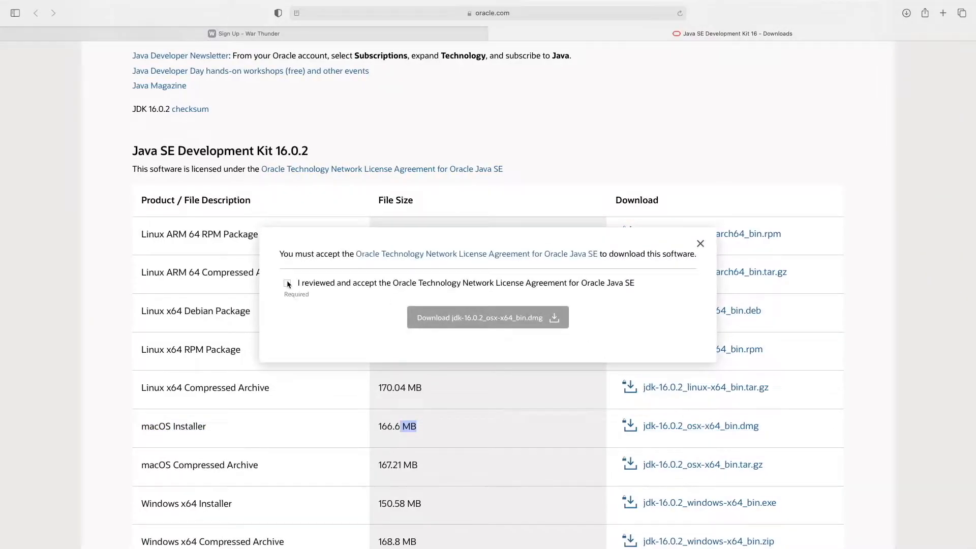
left_click(287, 282)
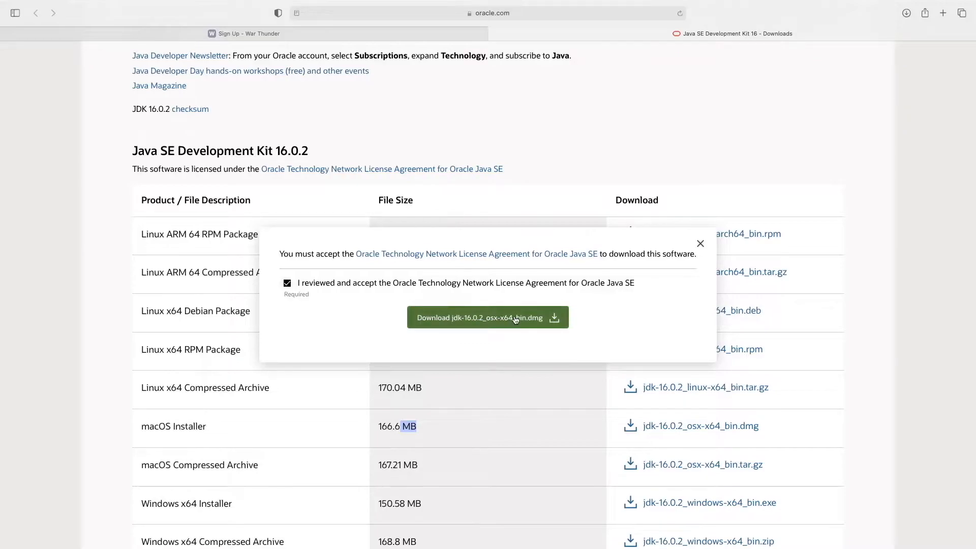
left_click(700, 243)
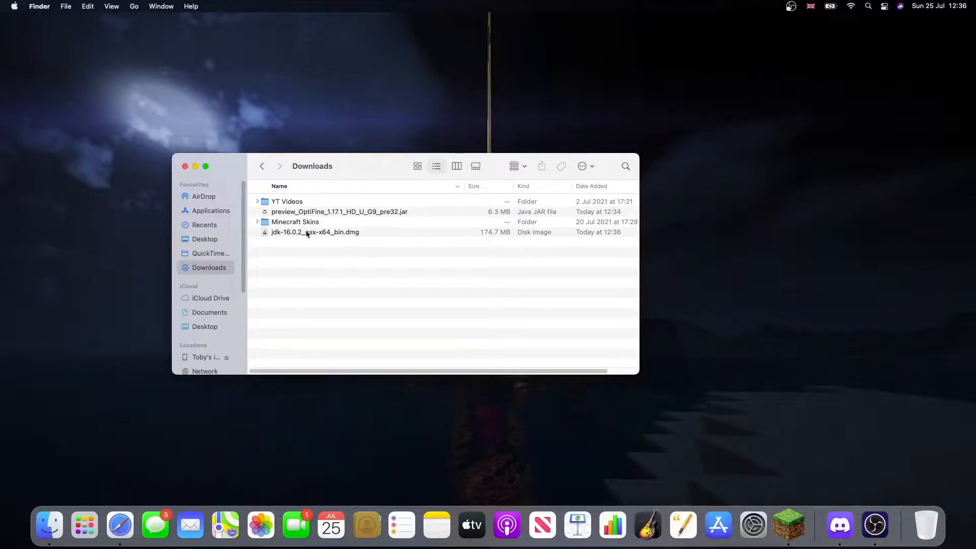
Mount the JDK dmg, launch JDK 16.0.2.pkg, and continue to standard install
left_click(306, 231)
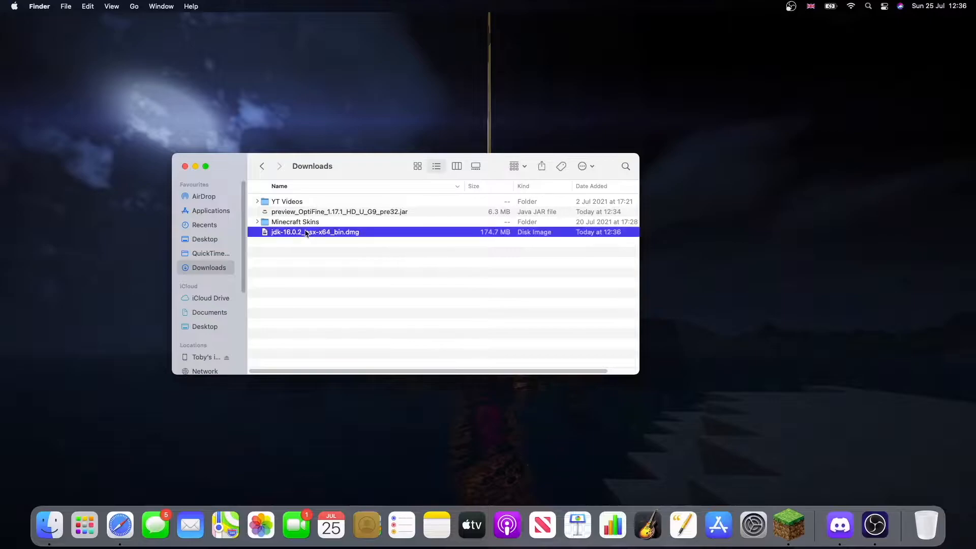
double_click(314, 232)
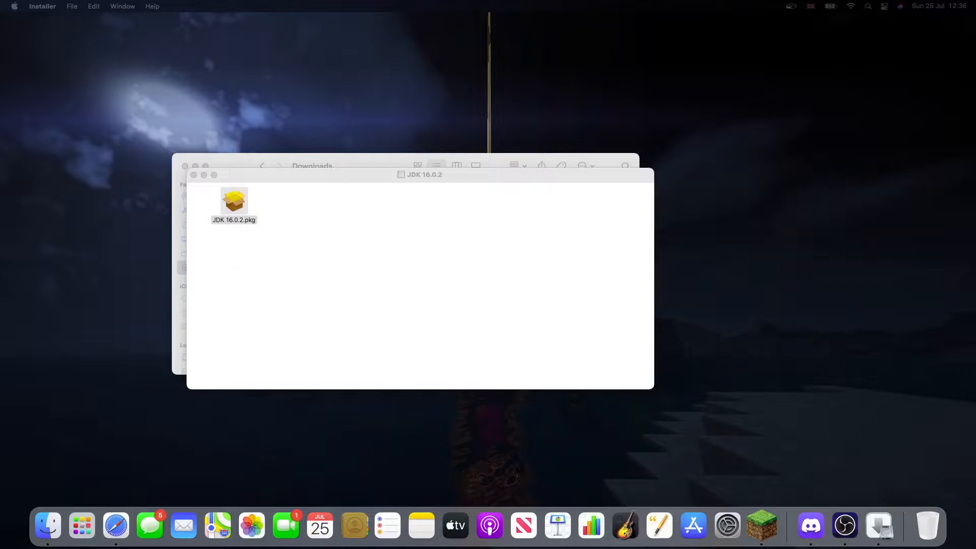
double_click(234, 201)
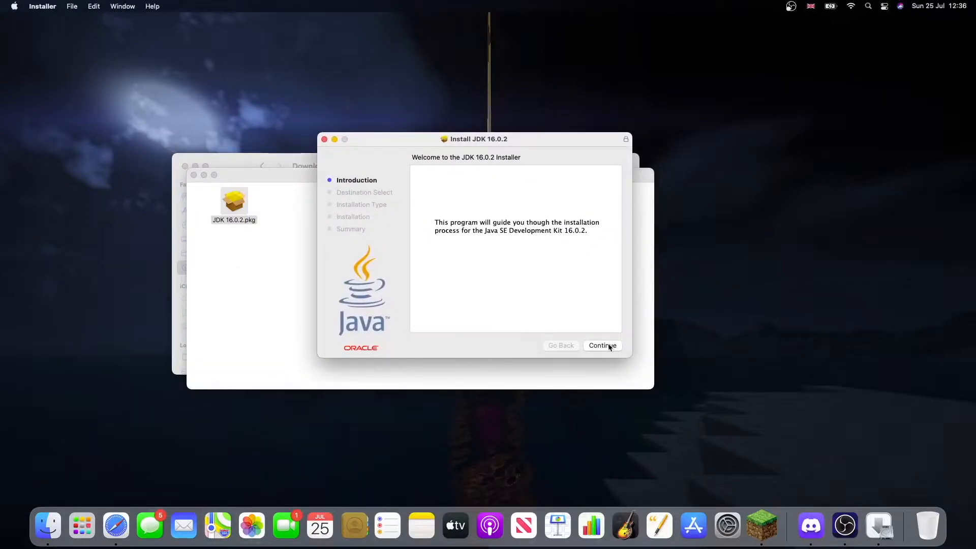
left_click(602, 345)
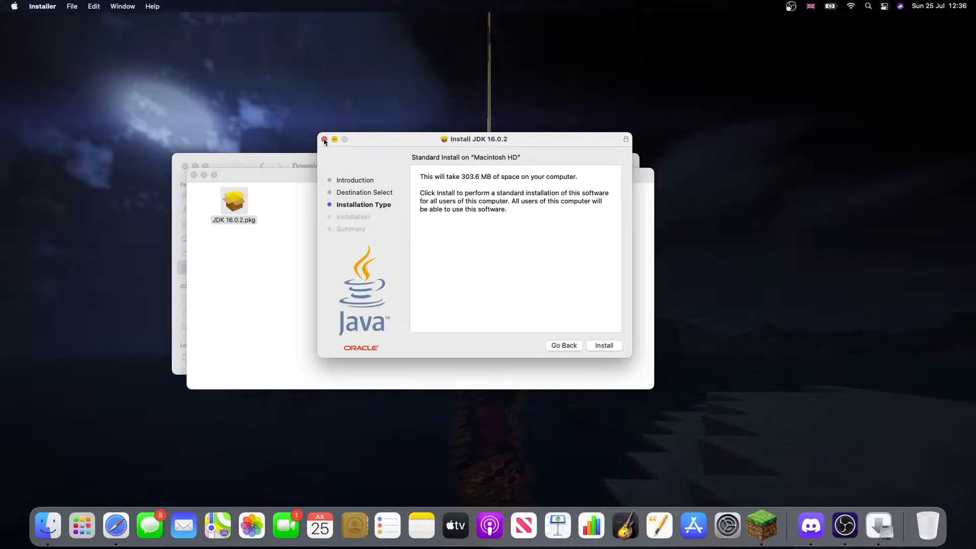
left_click(324, 139)
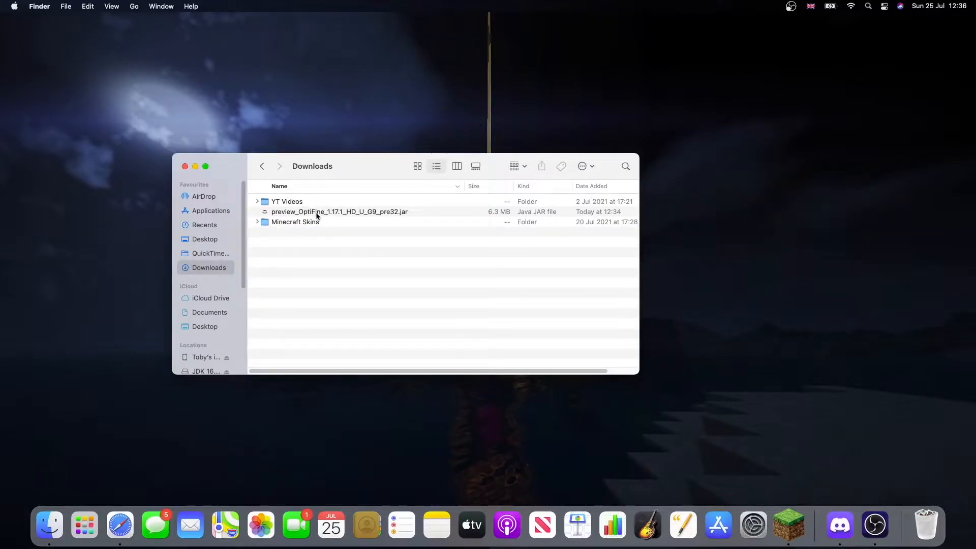
Try running the OptiFine jar, get the unidentified-developer block, then open System Preferences
double_click(339, 211)
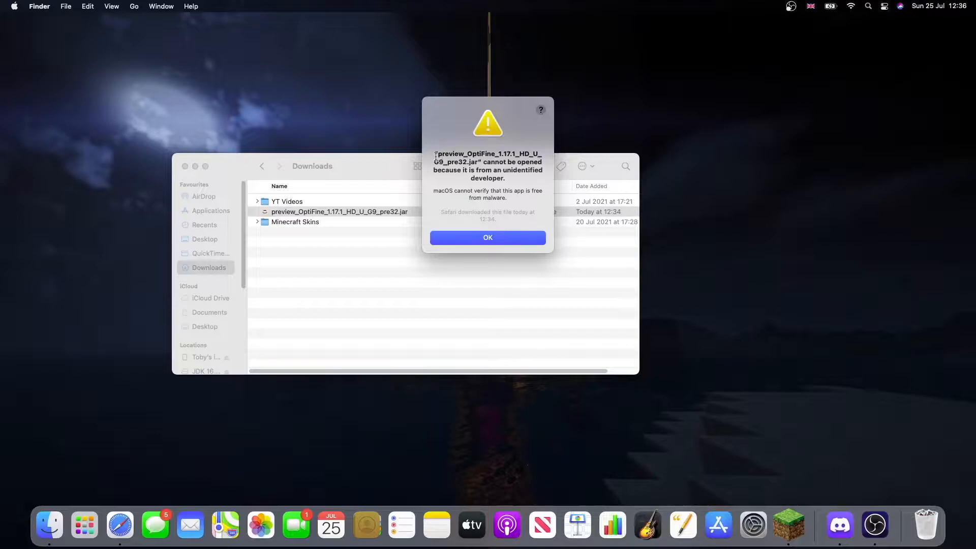
mouse_move(499, 178)
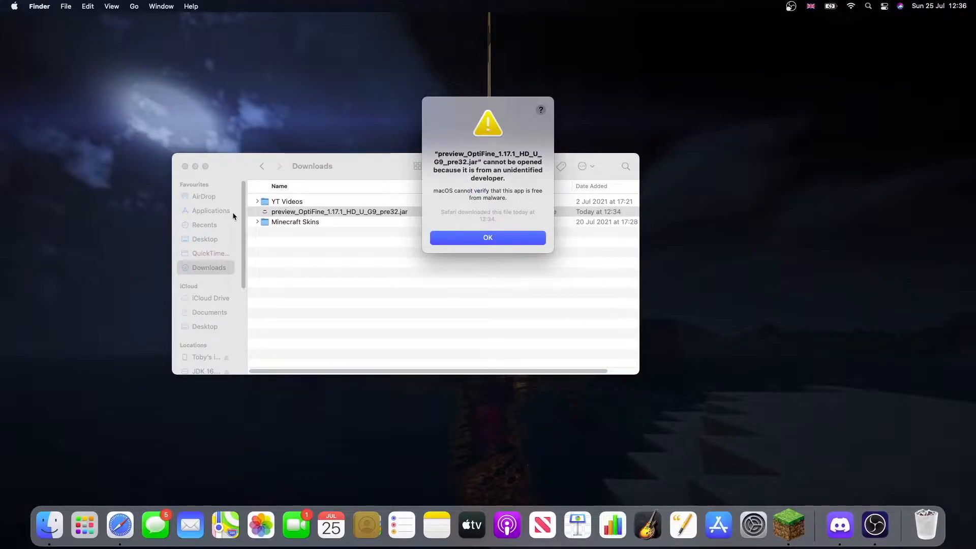
left_click(15, 7)
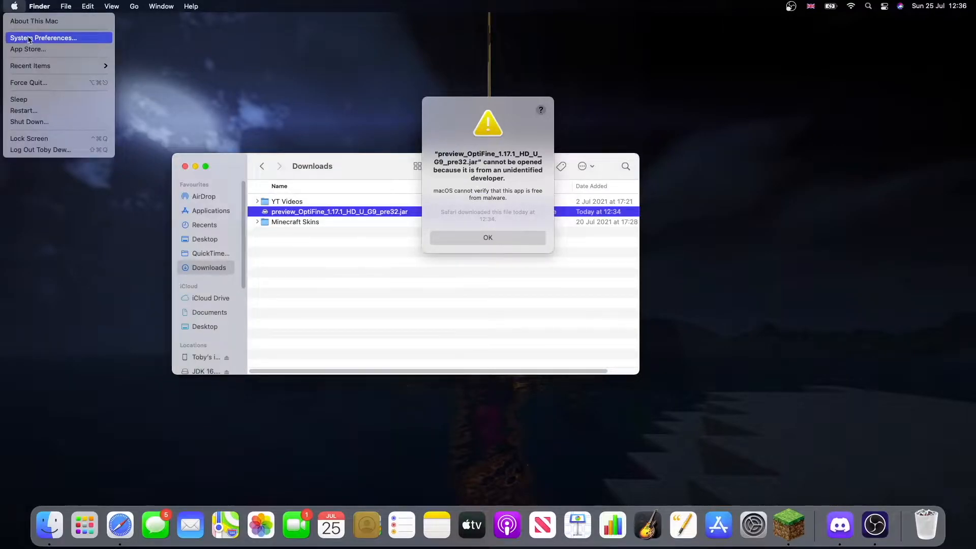
left_click(51, 38)
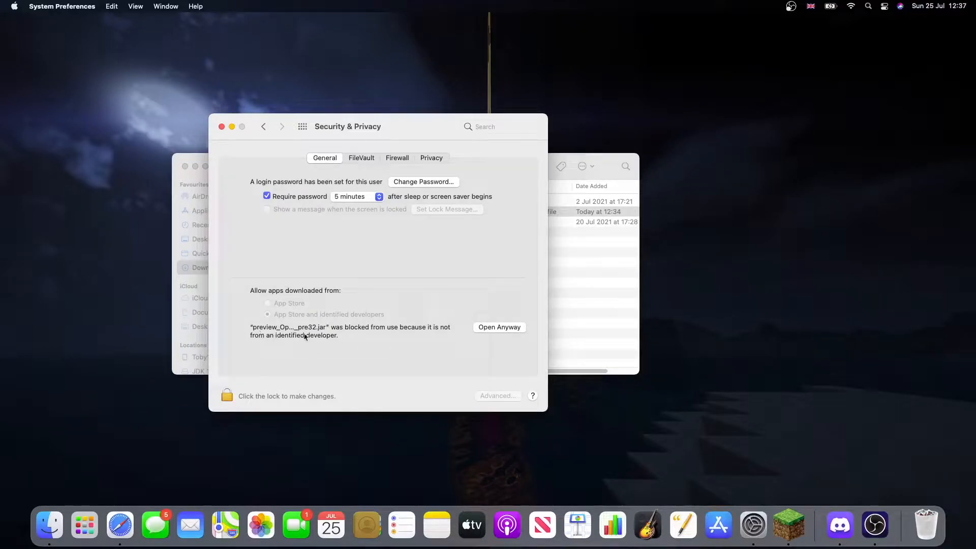
Use Open Anyway in Security & Privacy to launch the OptiFine jar
left_click(500, 327)
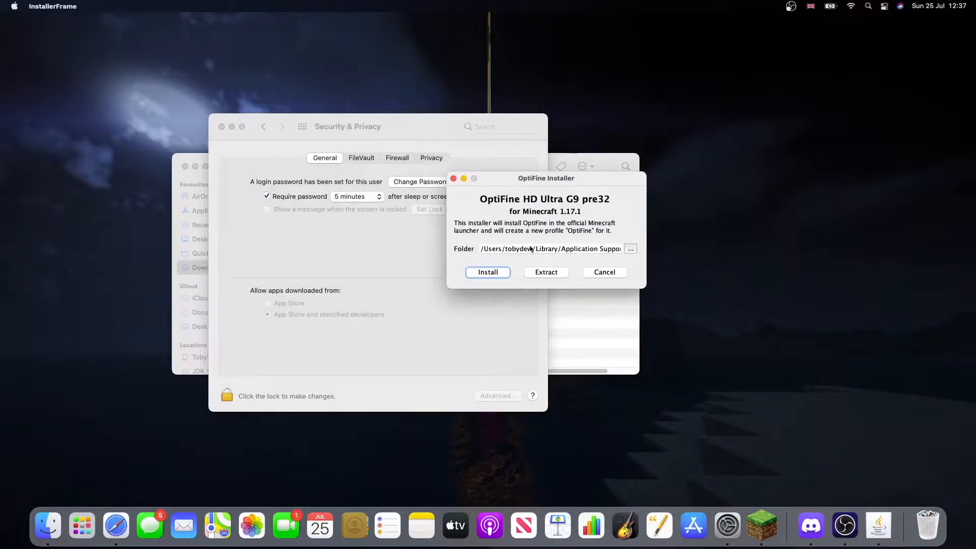
mouse_move(479, 278)
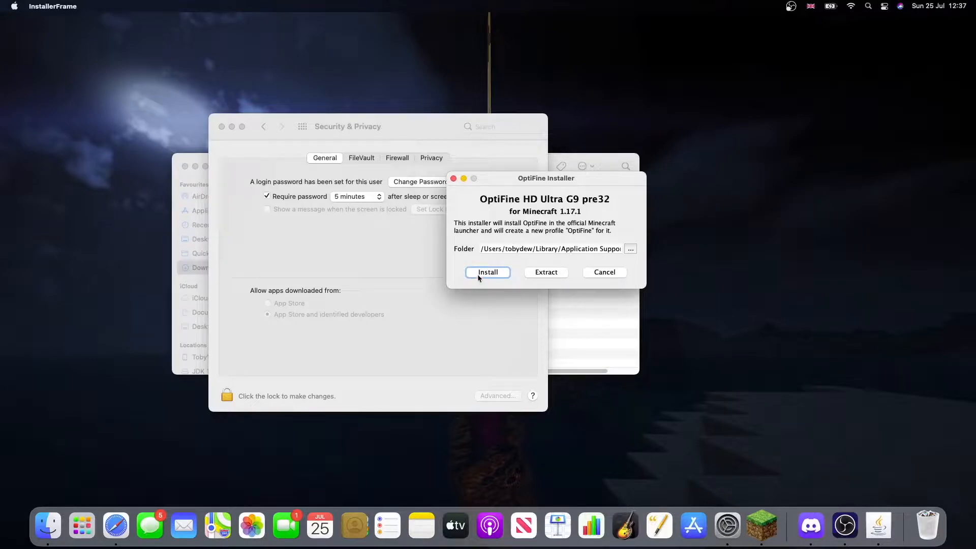
Install OptiFine for Minecraft 1.17.1 and dismiss the success dialog
left_click(488, 272)
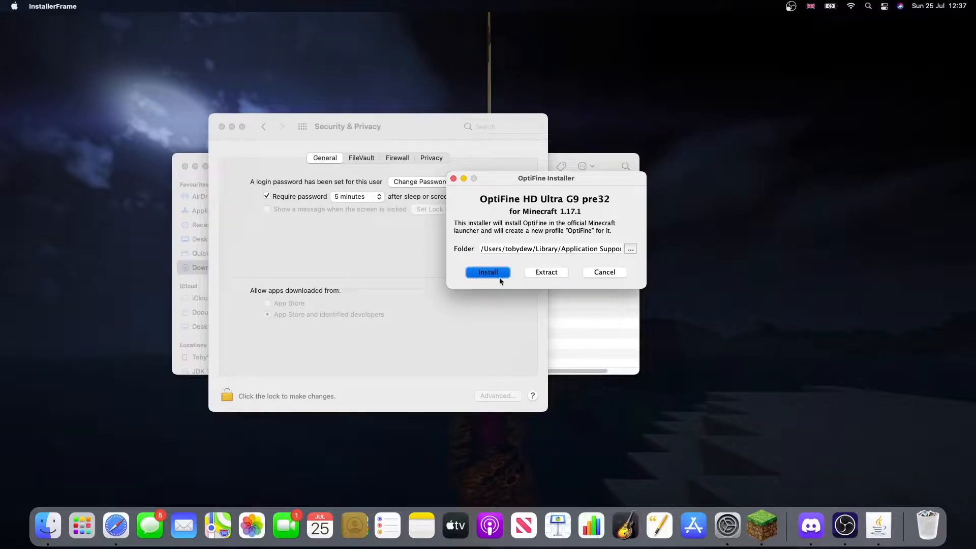
left_click(488, 272)
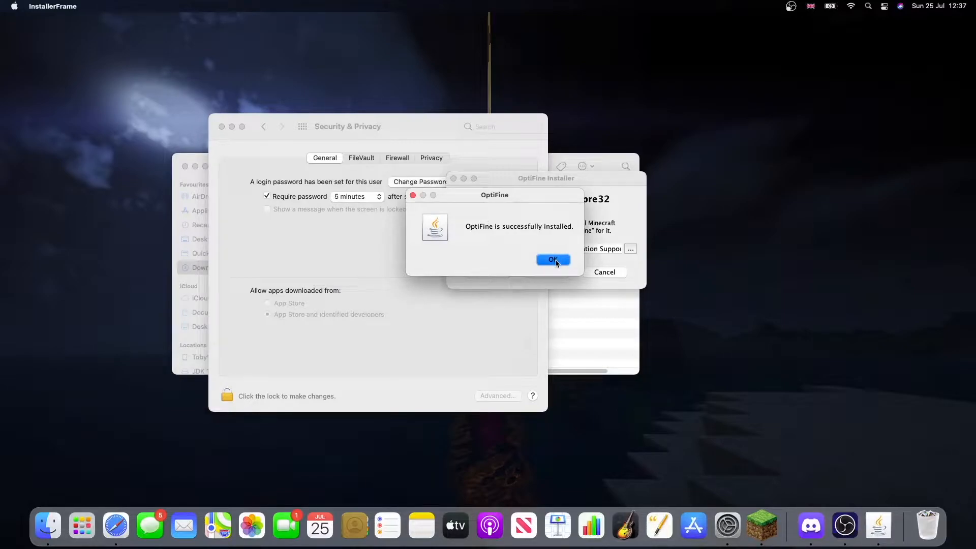
left_click(553, 259)
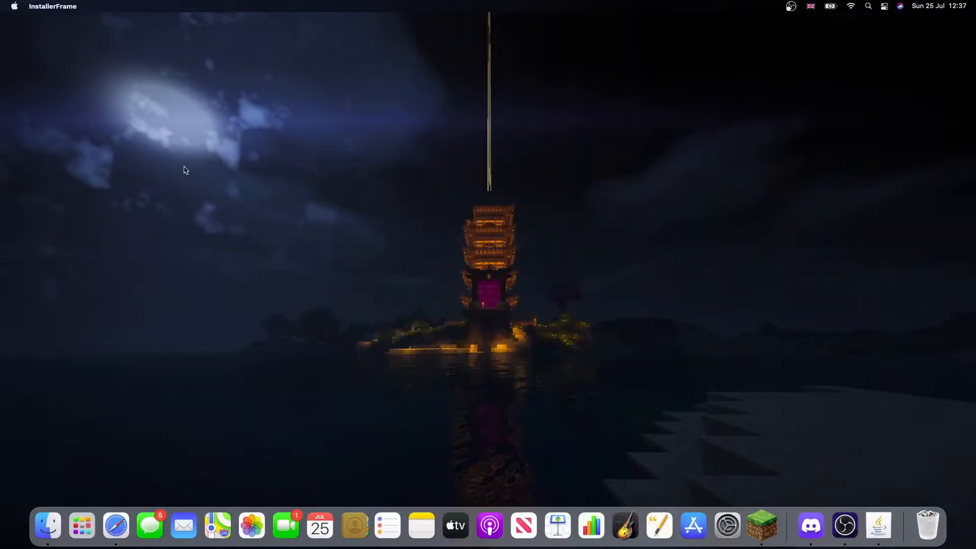
mouse_move(761, 525)
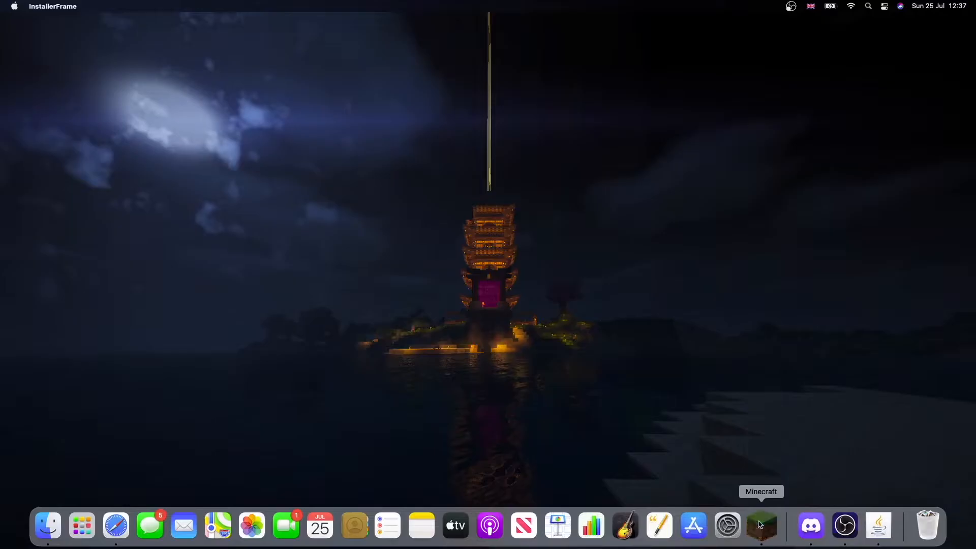
Select the OptiFine 1.17.1 pre32 installation, press Play, and accept the modified warning
left_click(761, 525)
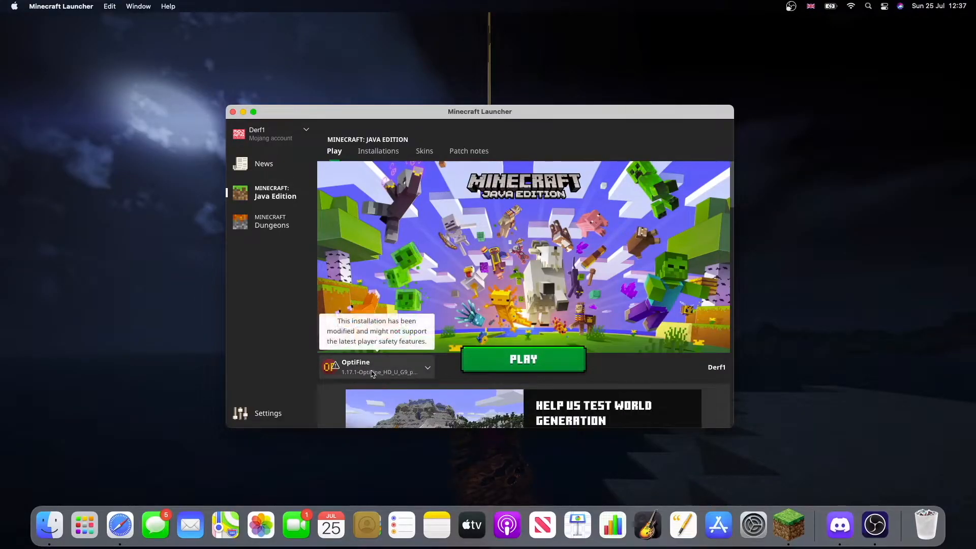
left_click(427, 366)
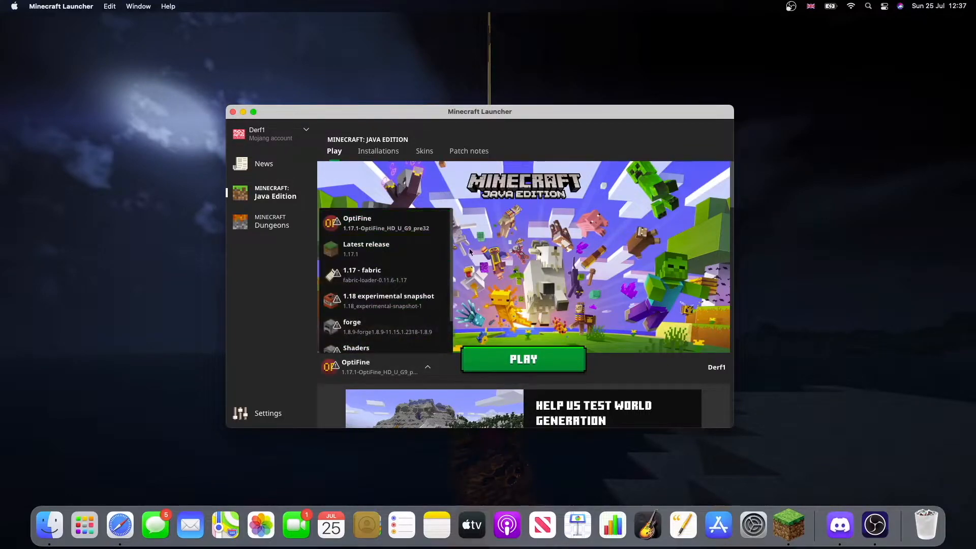
left_click(523, 359)
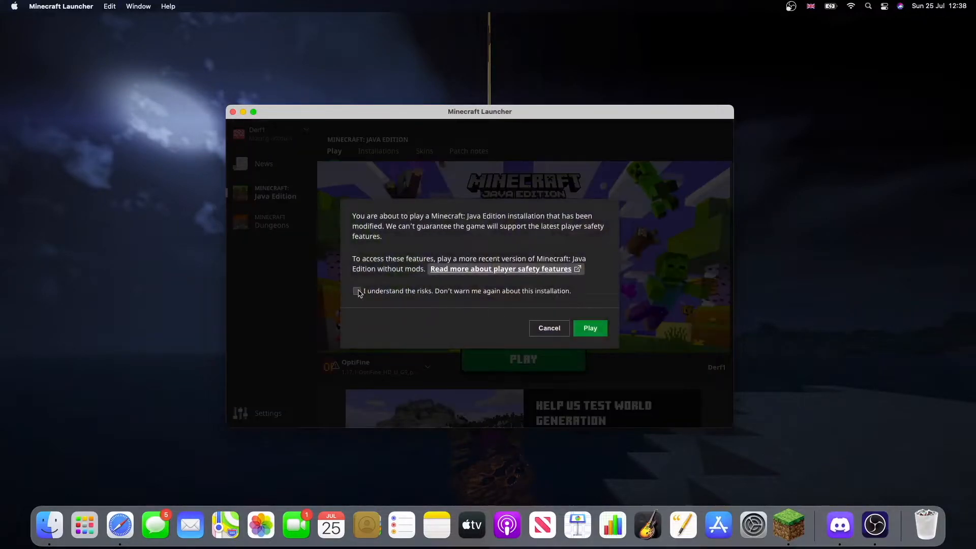
left_click(590, 327)
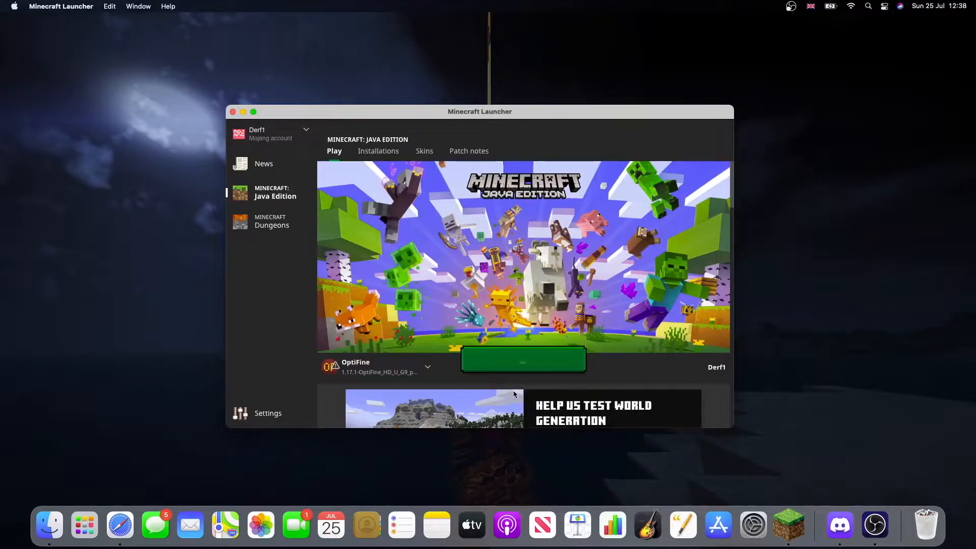
Reach the 1.17.1 (Modded) title screen and choose Singleplayer
left_click(523, 359)
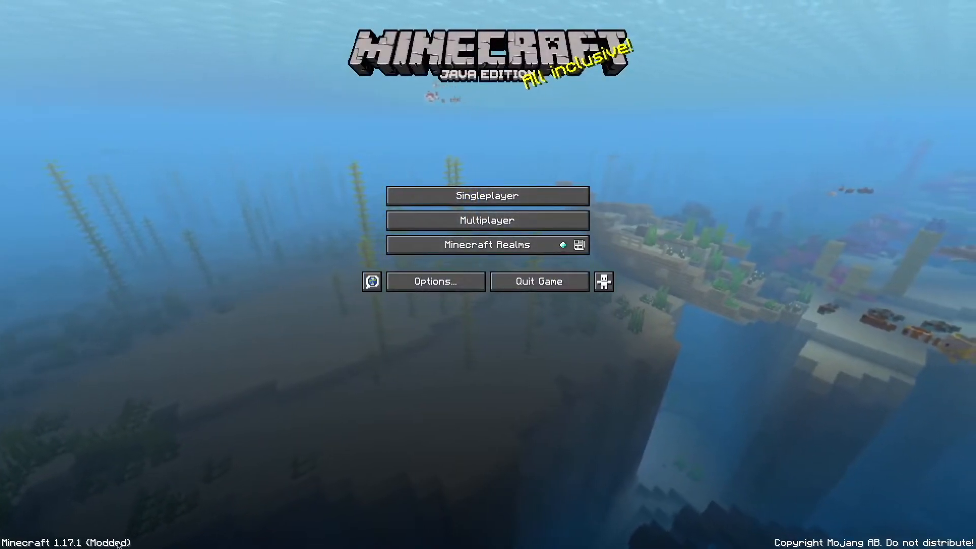
mouse_move(626, 141)
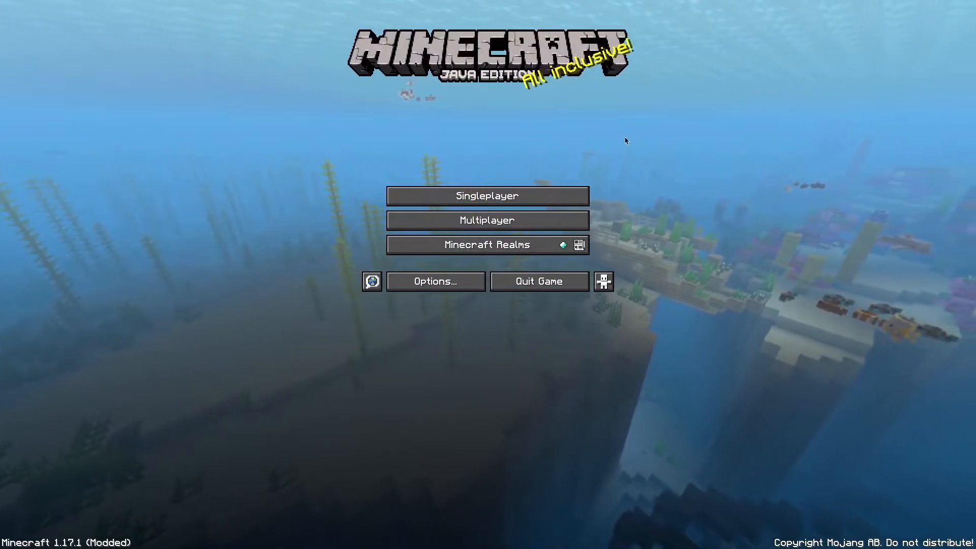
mouse_move(390, 191)
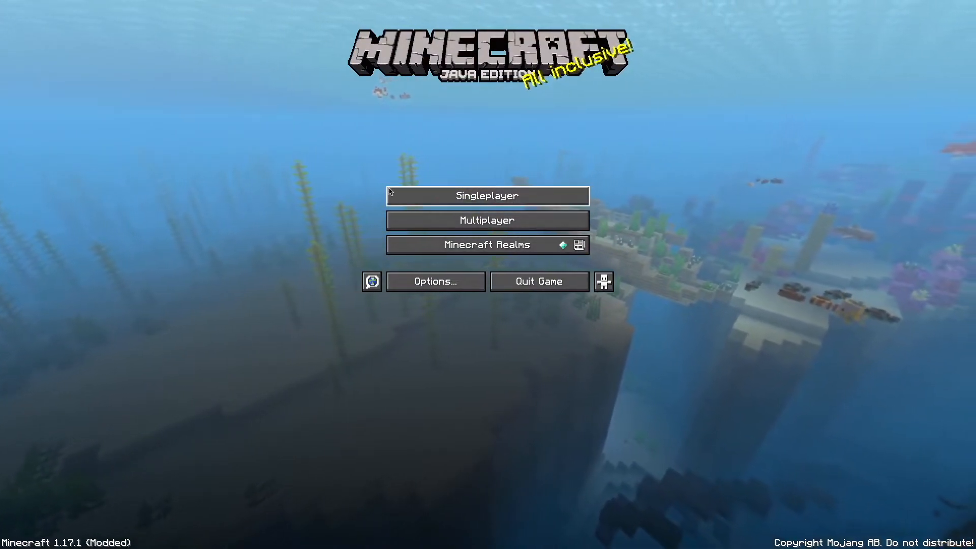
left_click(487, 196)
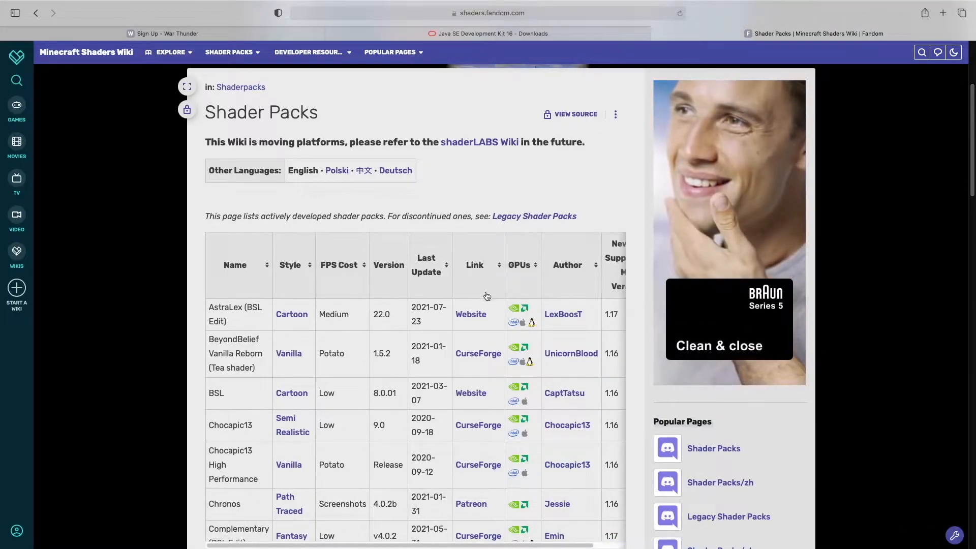
Scroll the Shader Packs table to projectLUMA and follow its Curseforge link
scroll("down", 3)
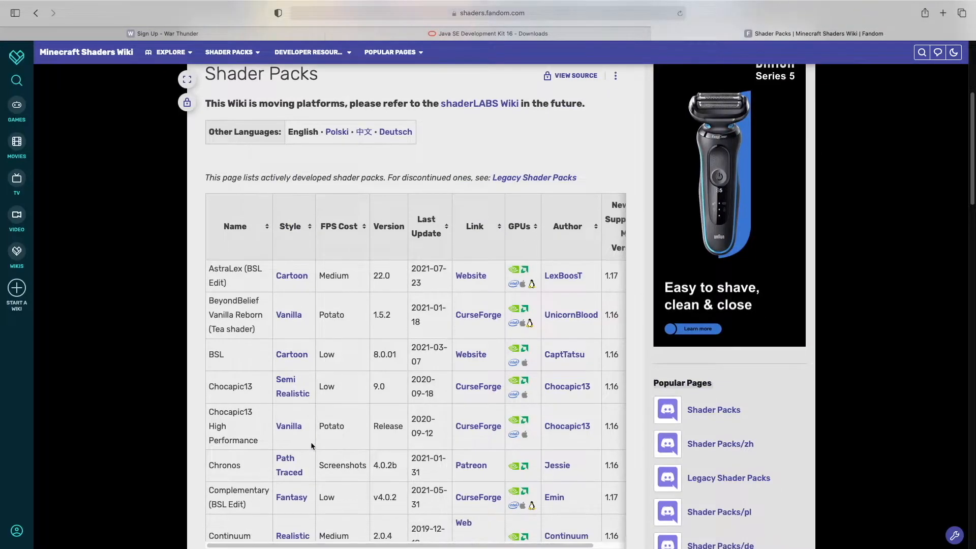
scroll("down", 3)
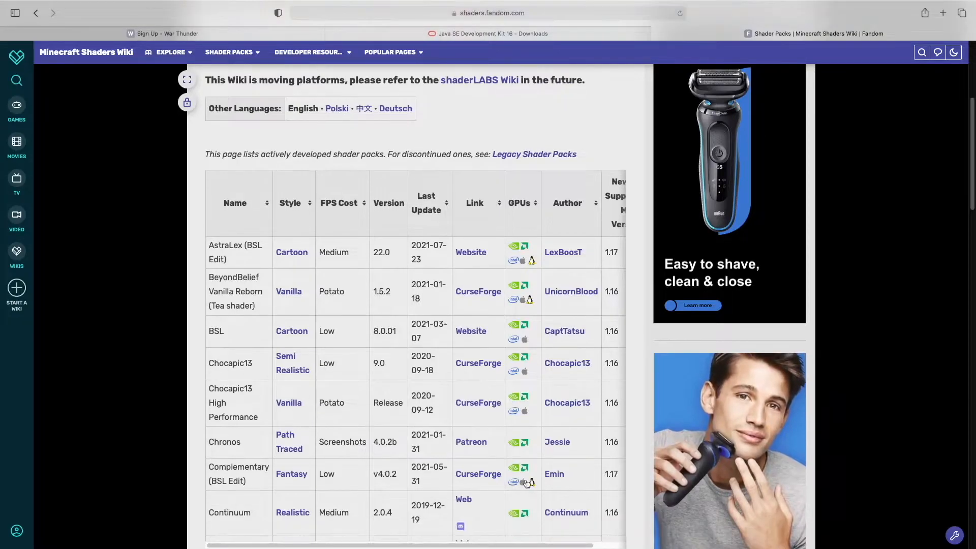
scroll("down", 3)
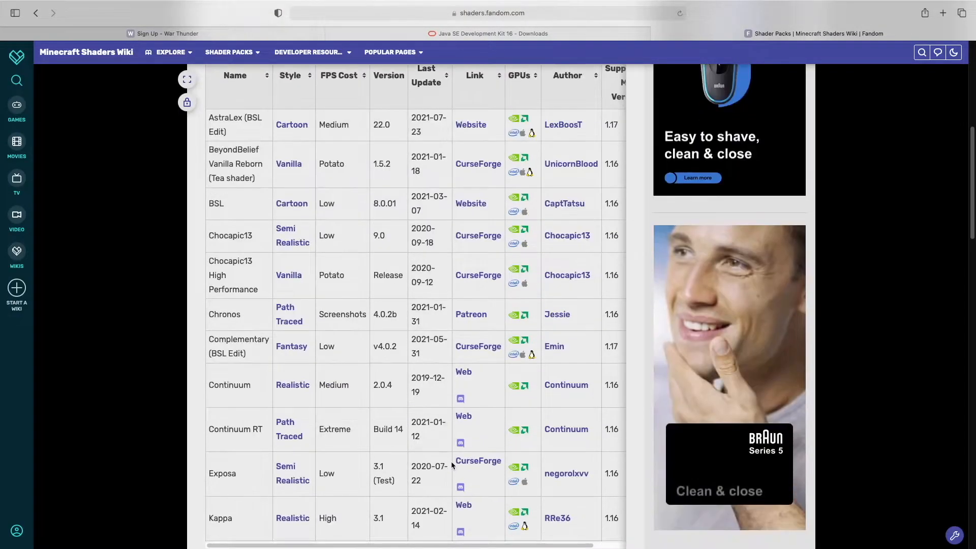
scroll("down", 3)
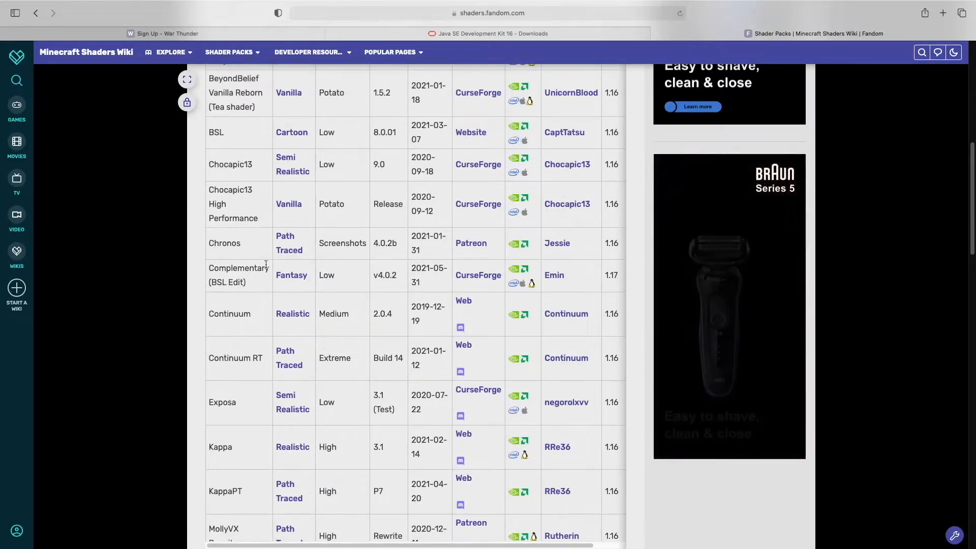
scroll("down", 3)
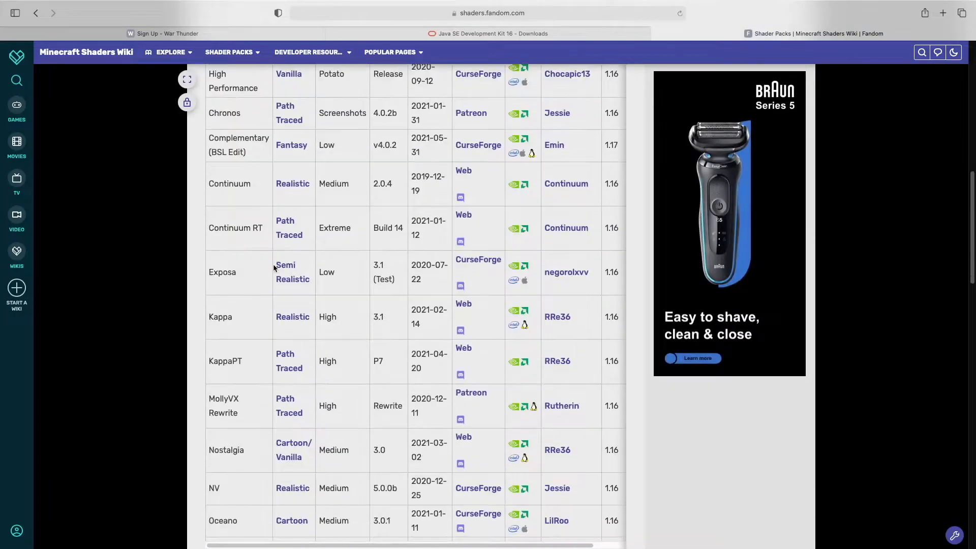
scroll("down", 3)
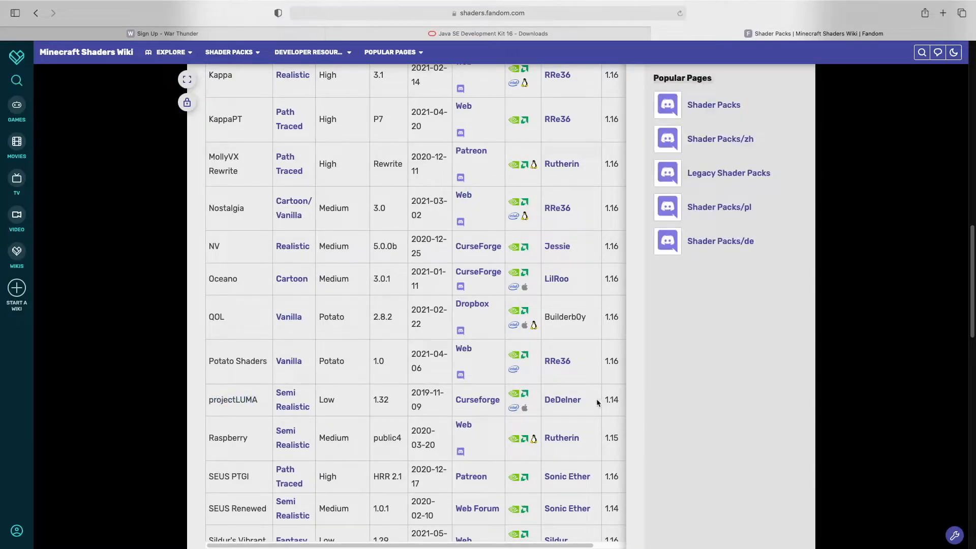
scroll("right", 3)
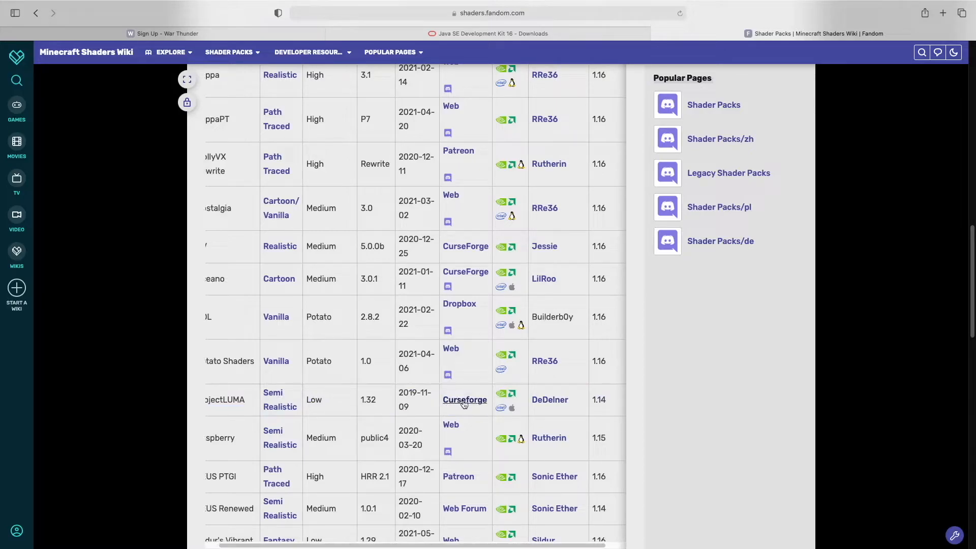
left_click(465, 399)
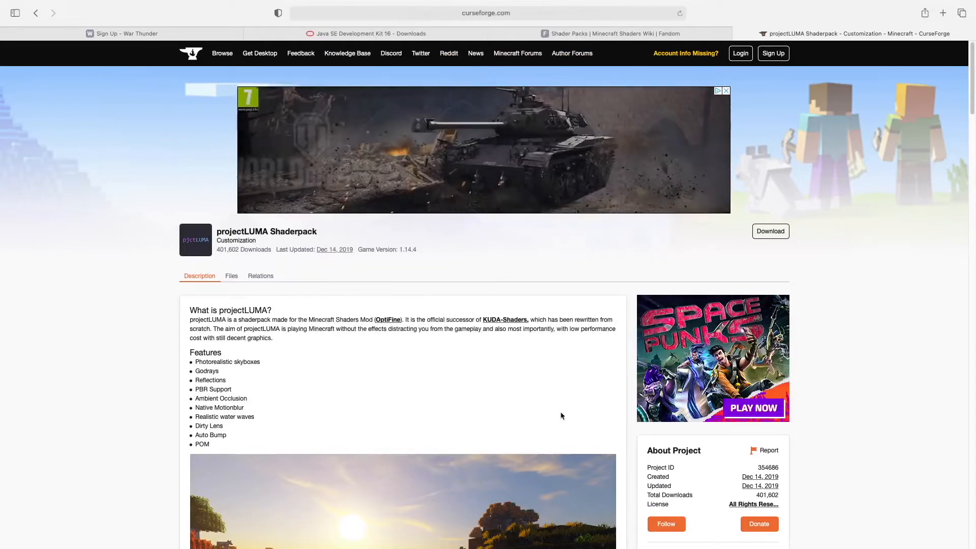
Download the projectLUMA v1.32 file from the Recent Files list
scroll("down", 3)
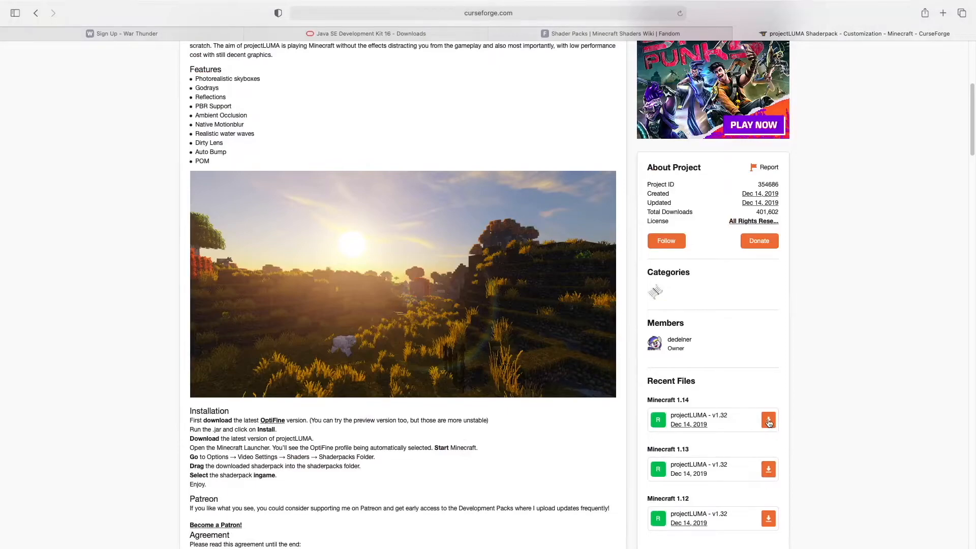
left_click(768, 420)
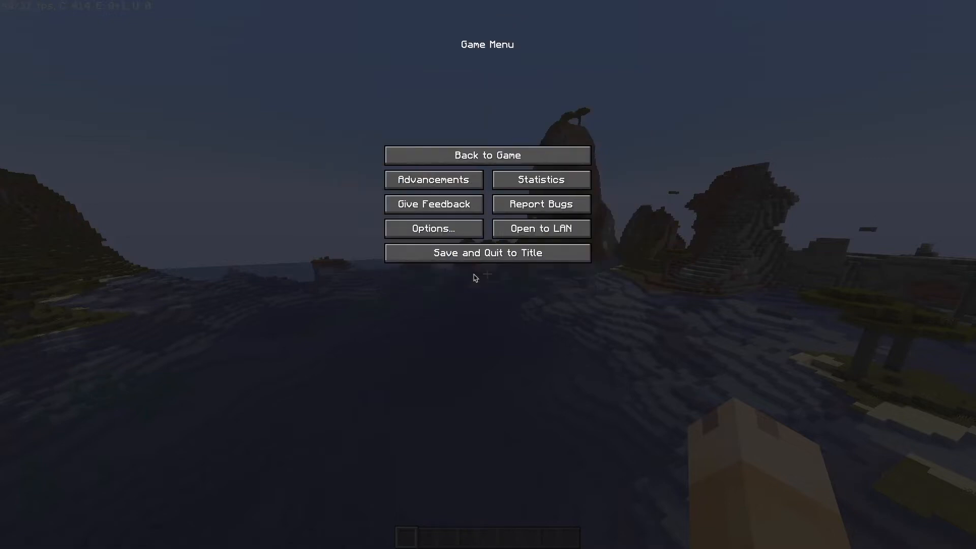
Pause the world and go through Options to the Video Settings shader screen
left_click(487, 155)
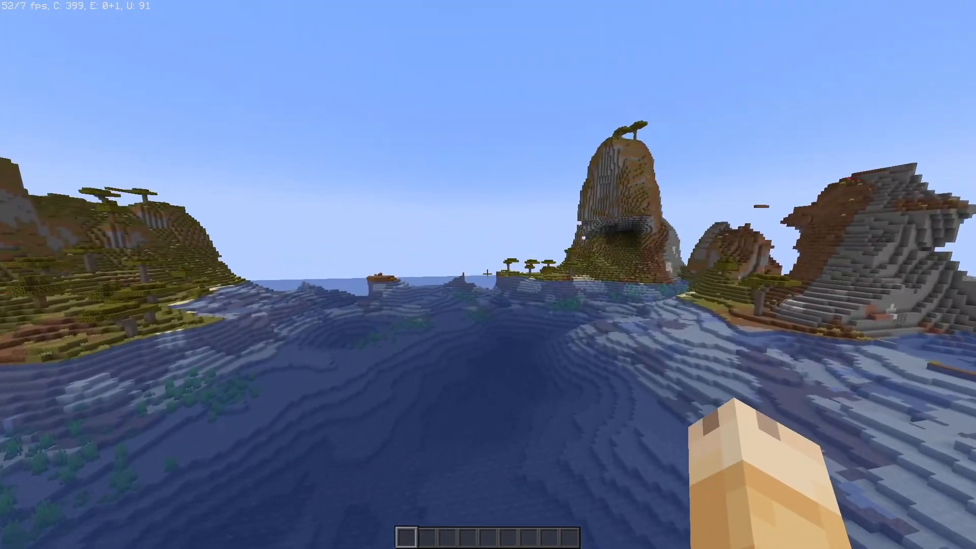
key("Escape")
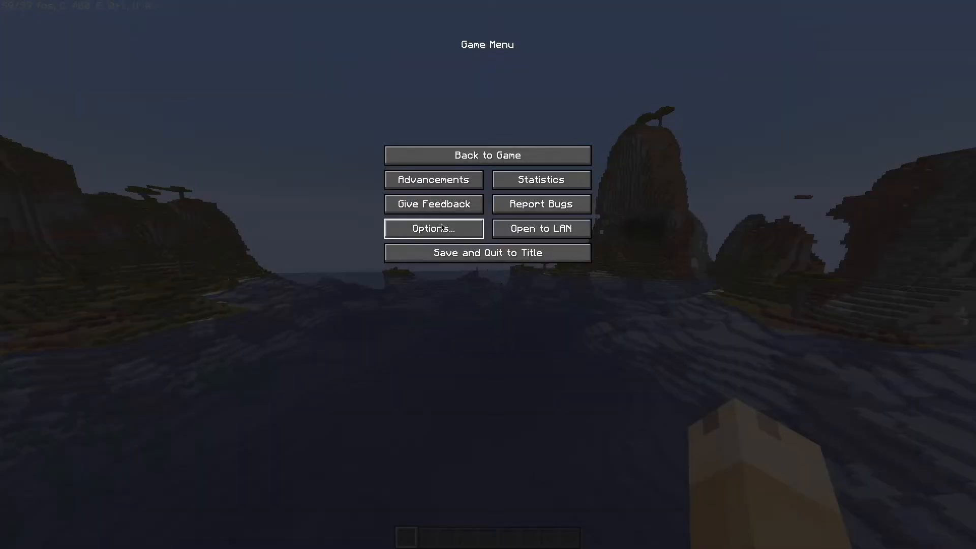
left_click(434, 229)
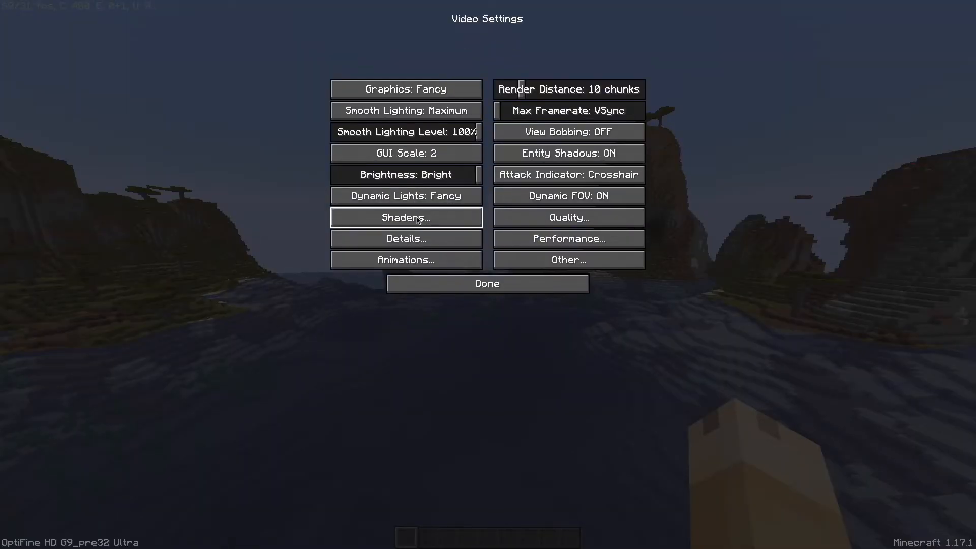
left_click(406, 217)
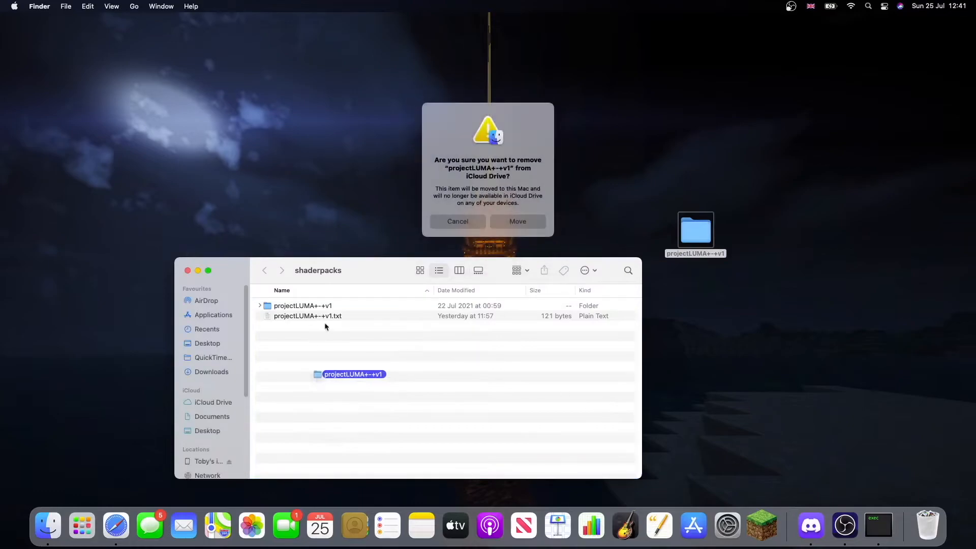
Confirm moving the projectLUMA+-+v1 folder out of iCloud Drive into shaderpacks
left_click(458, 221)
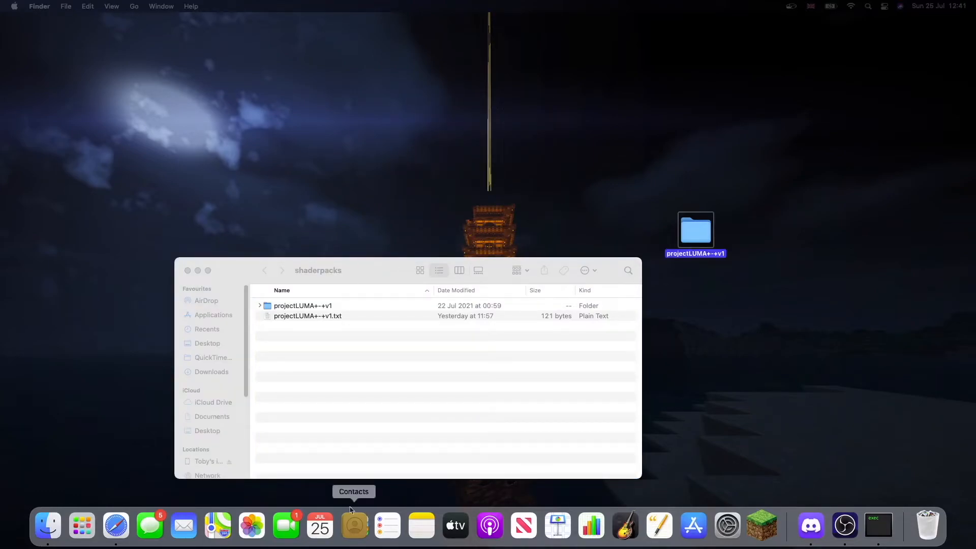
right_click(695, 230)
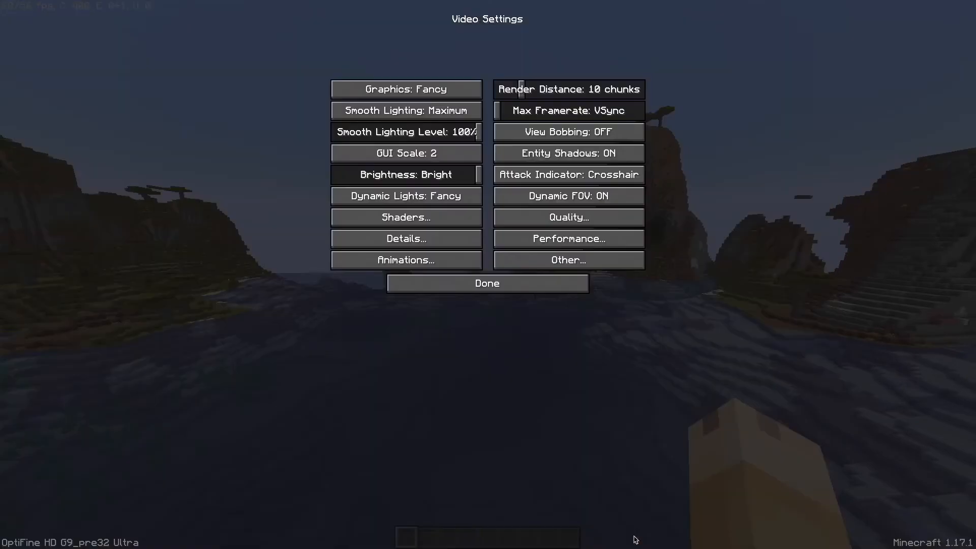
Select projectLUMA+-+v1 from the shader pack list to activate it
left_click(406, 217)
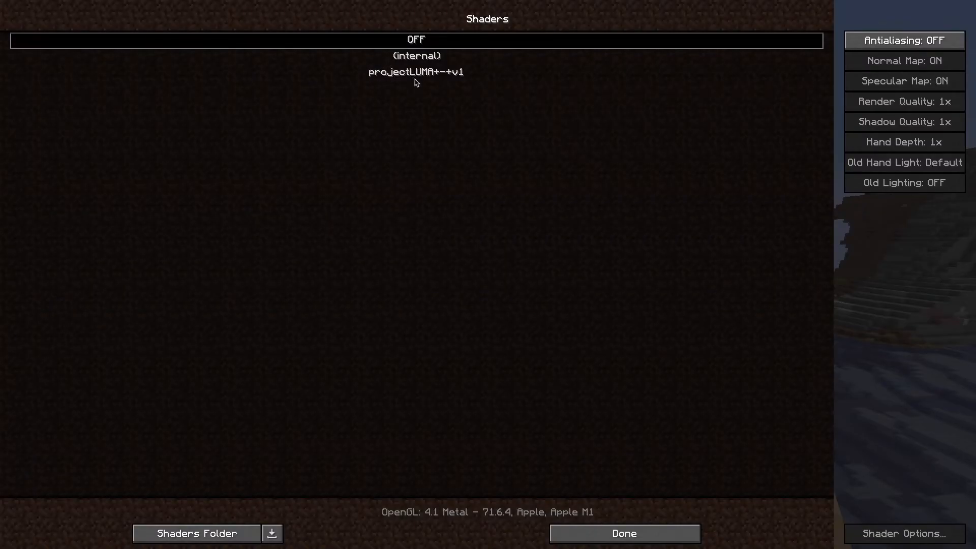
mouse_move(405, 82)
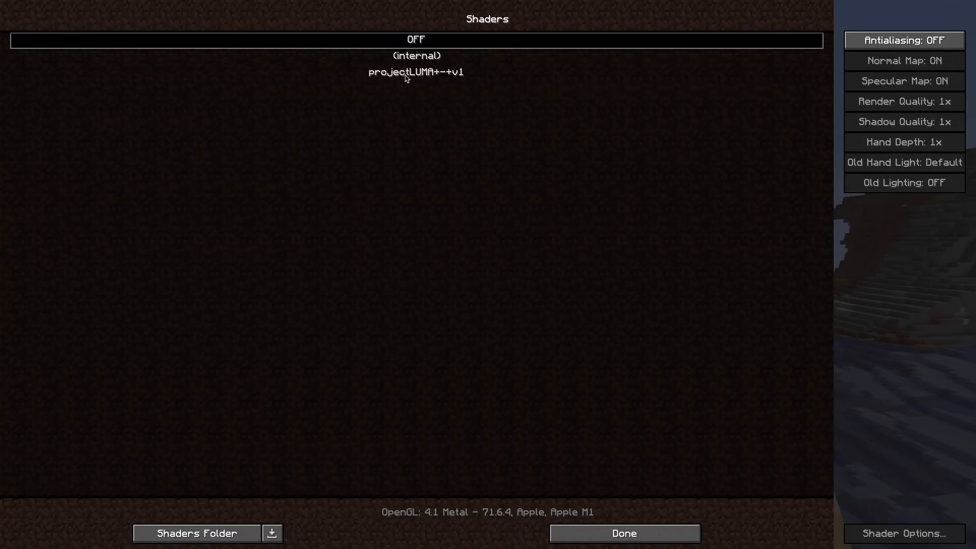
left_click(624, 533)
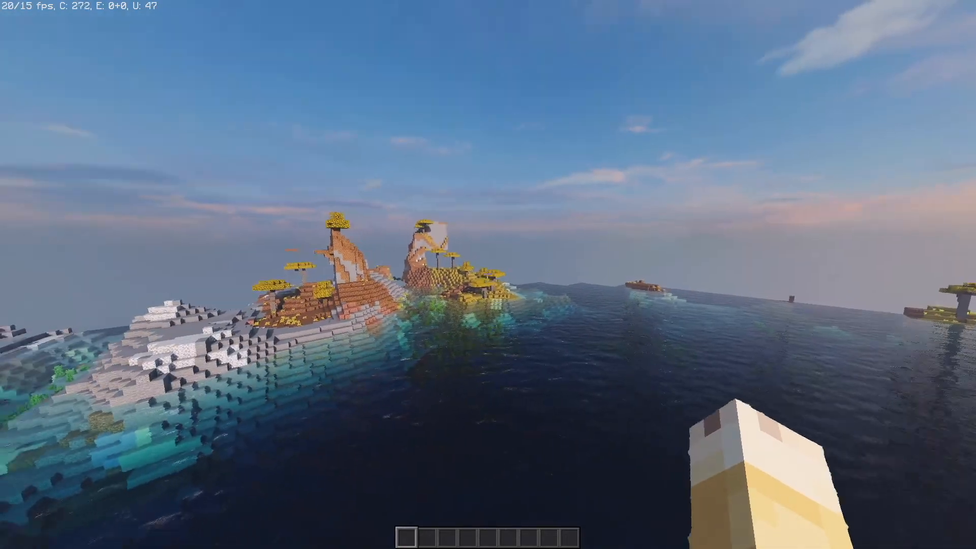
mouse_move(488, 274)
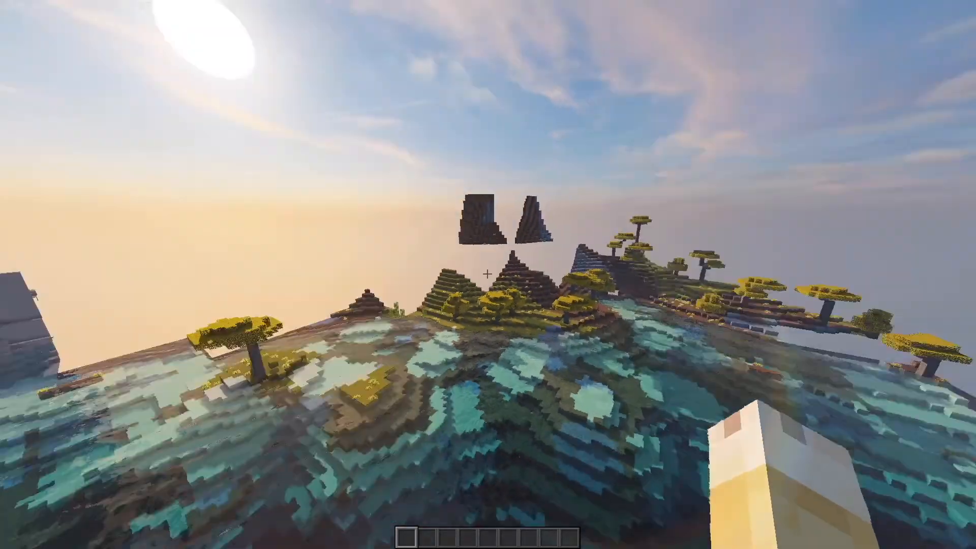